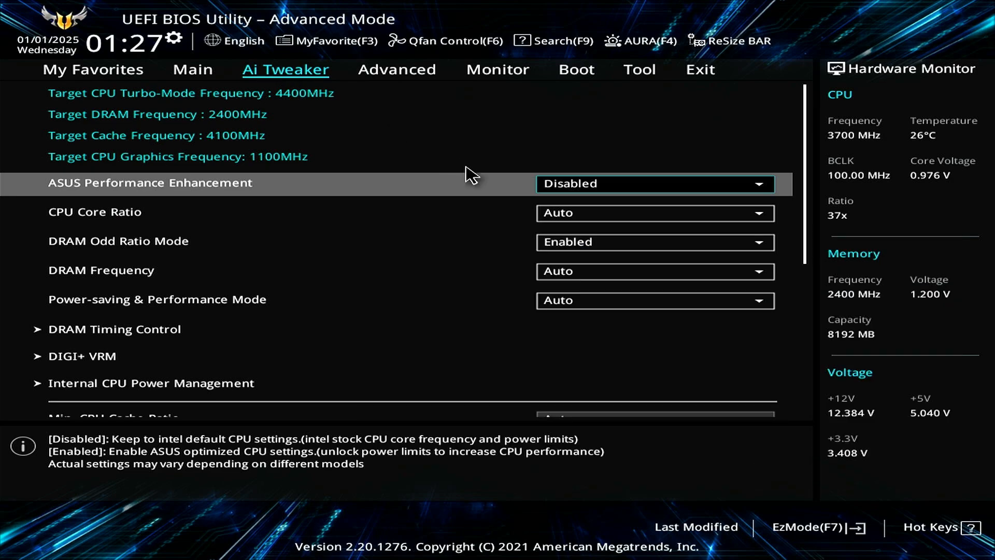
{"action": "mouse_move", "coordinate": [812, 542]}
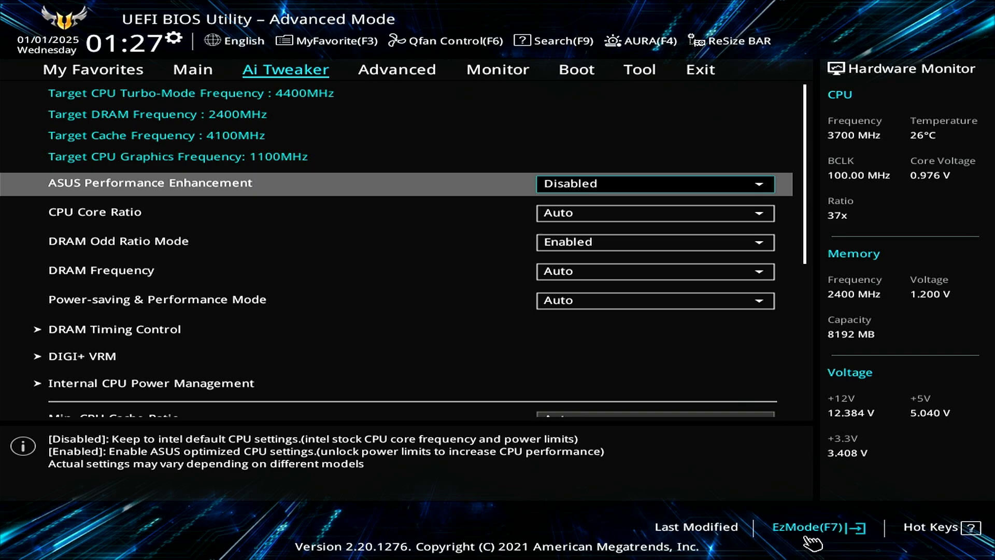
- Toggle EZ Mode and back, then view SPD data for the G-Skill 2400MHz DIMM_A2 module
{"action": "left_click", "coordinate": [807, 526]}
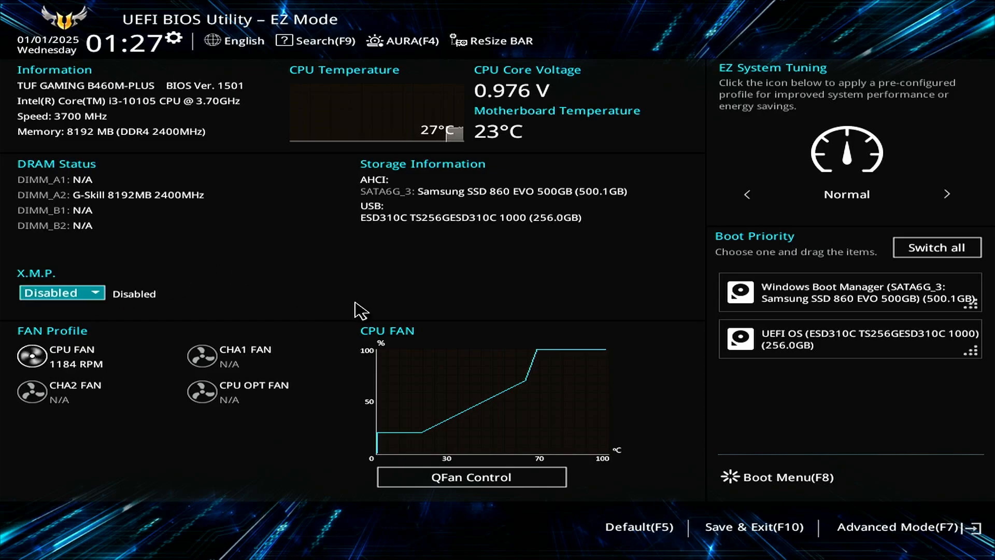
{"action": "mouse_move", "coordinate": [876, 527]}
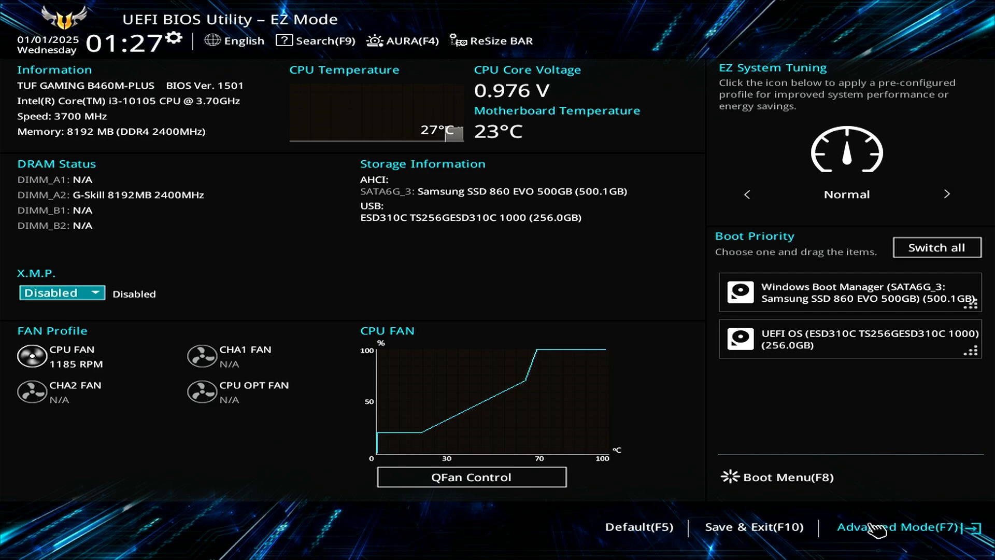
{"action": "left_click", "coordinate": [888, 527]}
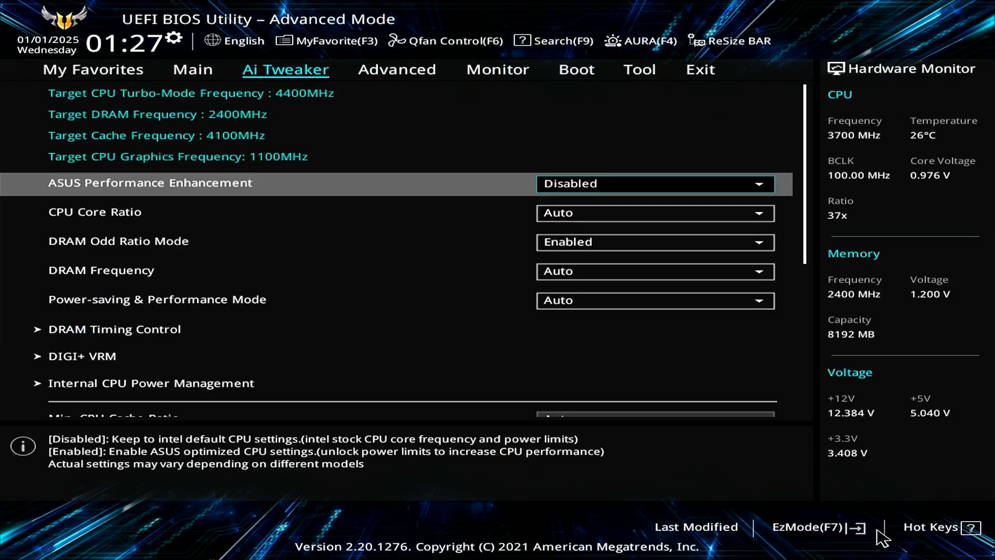
{"action": "mouse_move", "coordinate": [645, 193]}
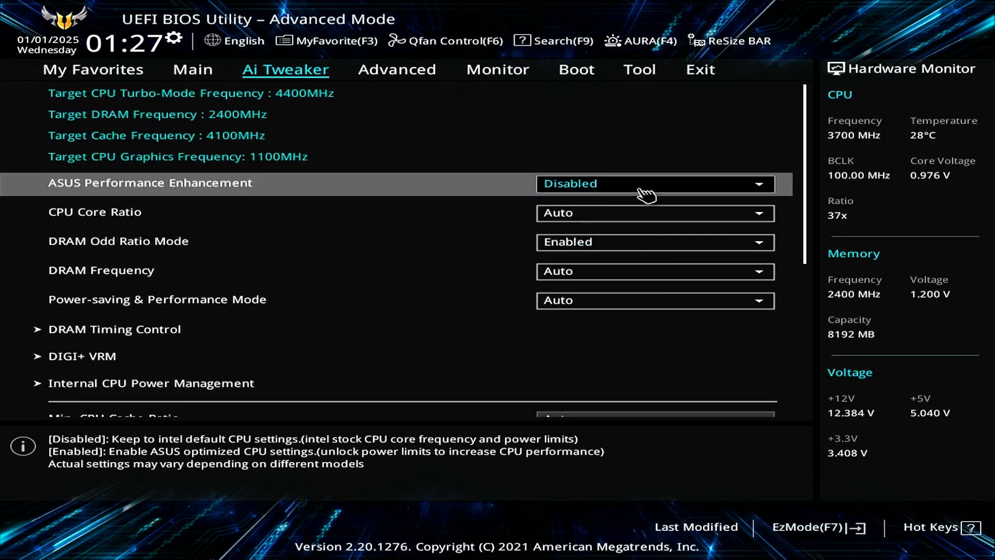
{"action": "left_click", "coordinate": [639, 69]}
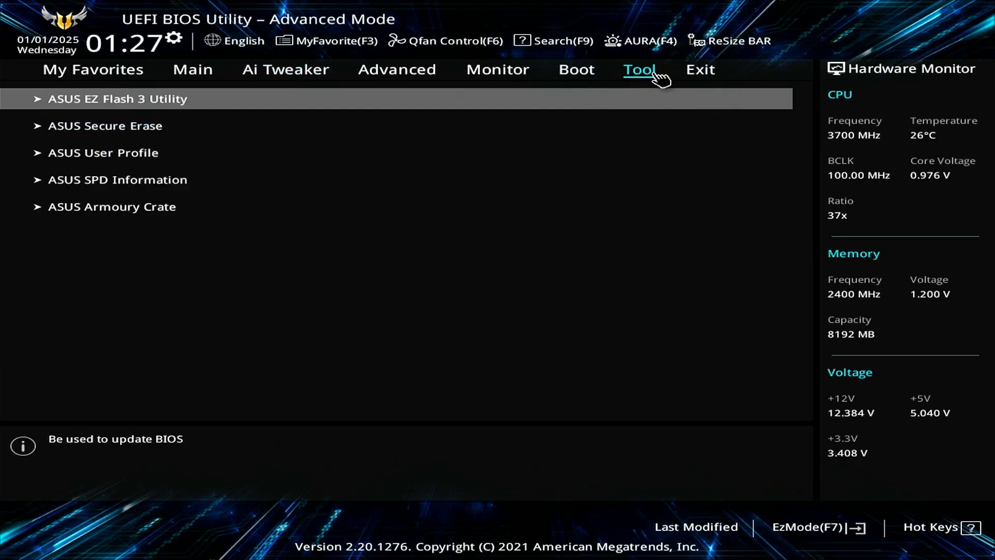
{"action": "mouse_move", "coordinate": [271, 188]}
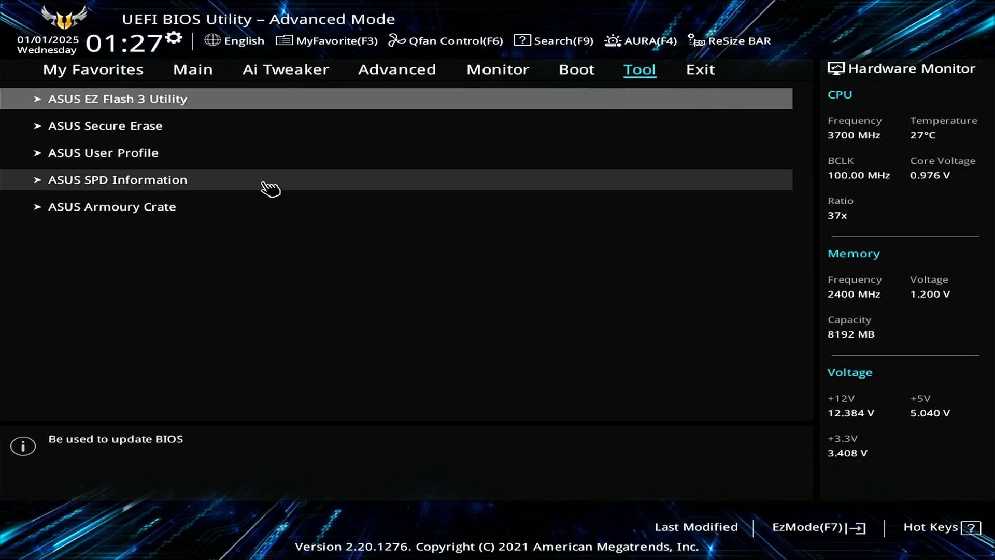
{"action": "left_click", "coordinate": [117, 180]}
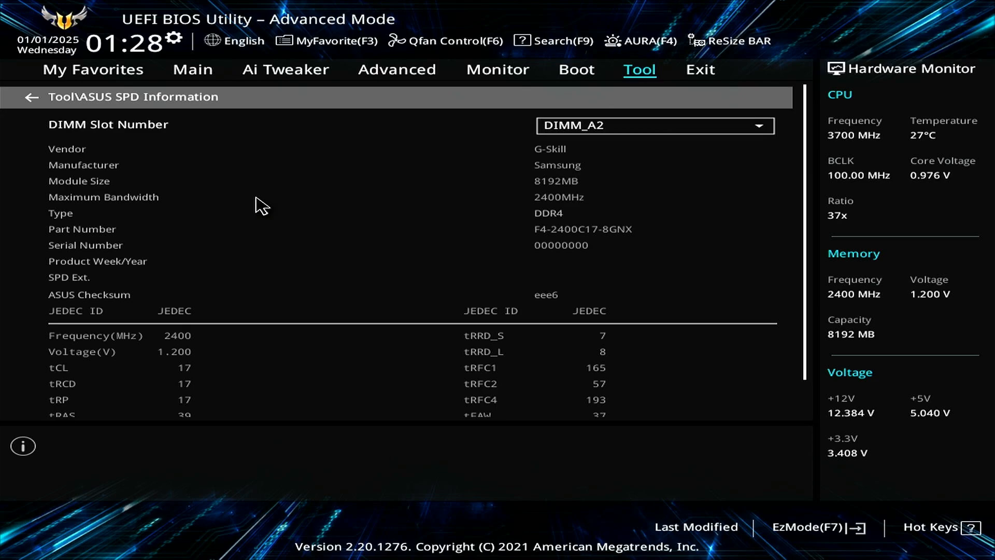
{"action": "mouse_move", "coordinate": [308, 485]}
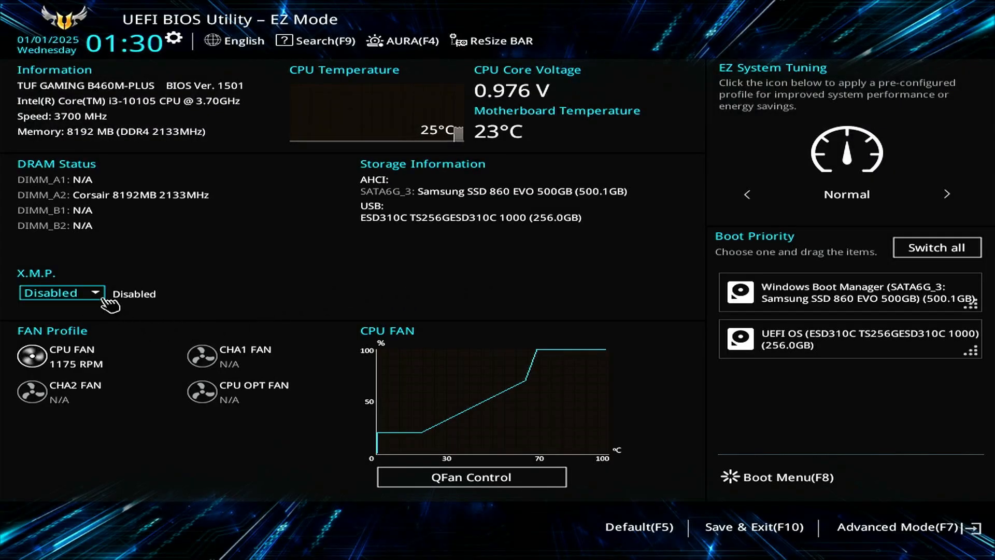
- Check the EZ Mode X.M.P. choices, then show Ai Tweaker's Ai Overclock Tuner options (Auto, XMP I, XMP II)
{"action": "left_click", "coordinate": [60, 292]}
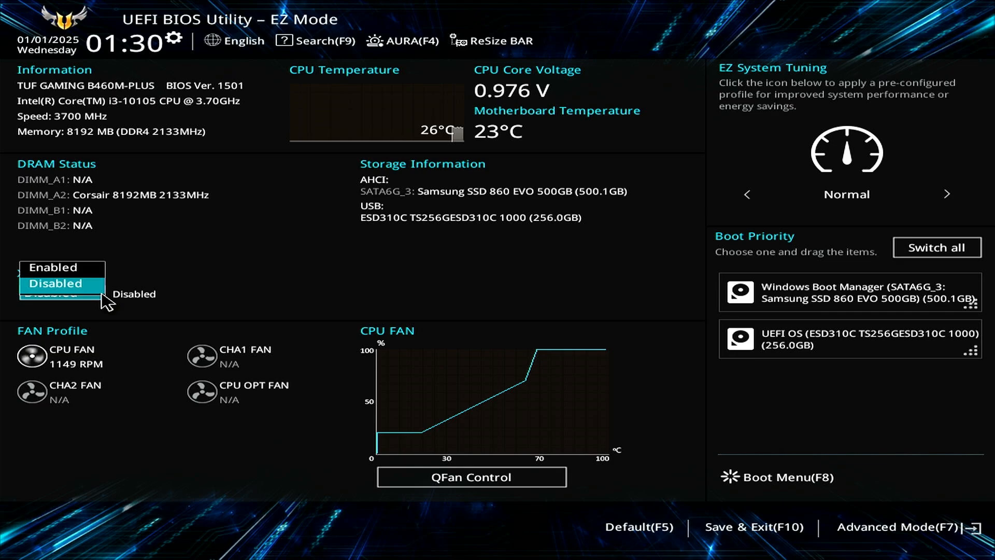
{"action": "mouse_move", "coordinate": [133, 279]}
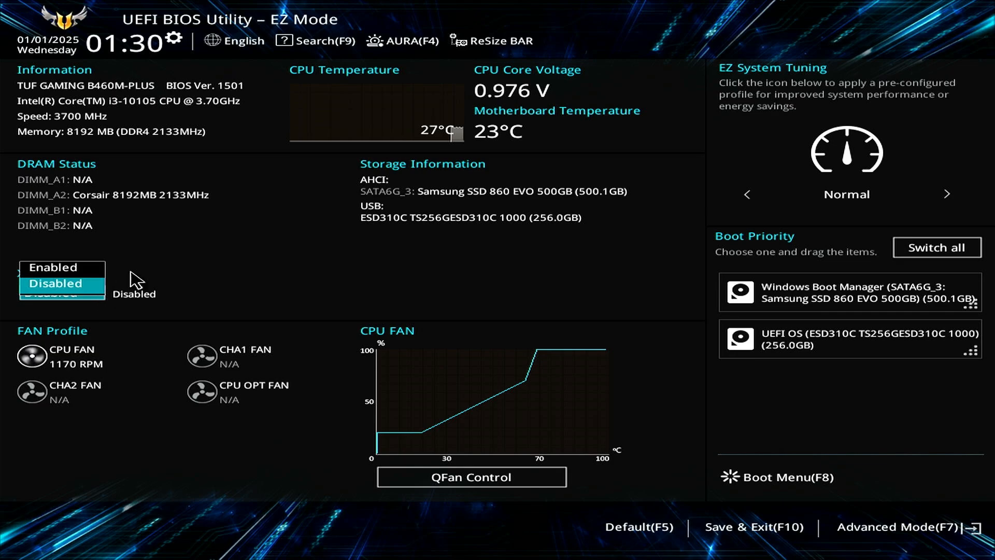
{"action": "left_click", "coordinate": [55, 283]}
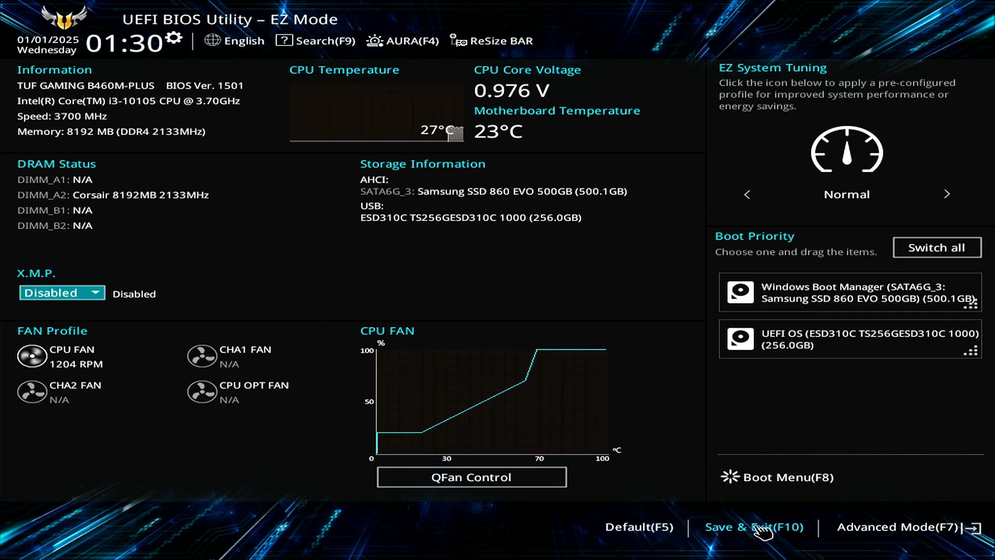
{"action": "left_click", "coordinate": [895, 526]}
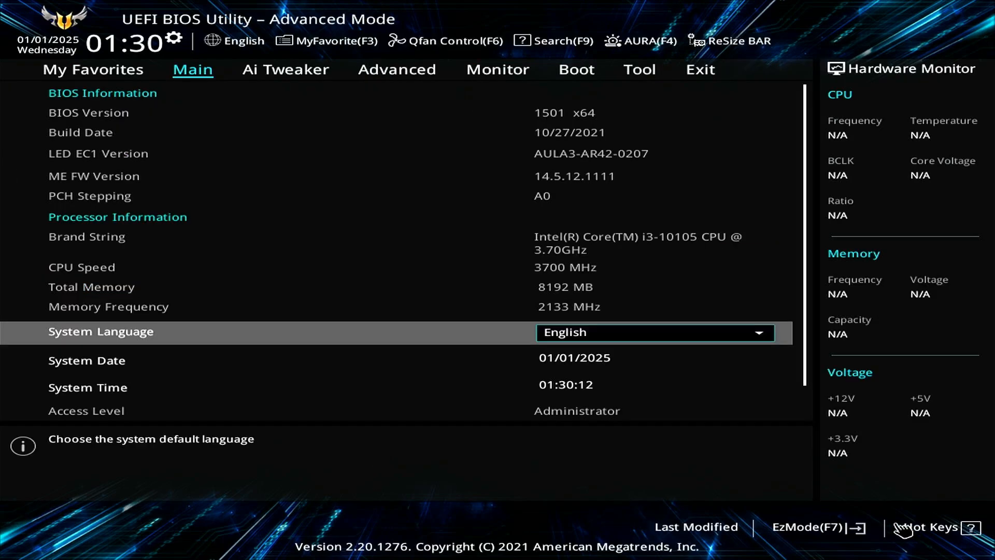
{"action": "mouse_move", "coordinate": [285, 70]}
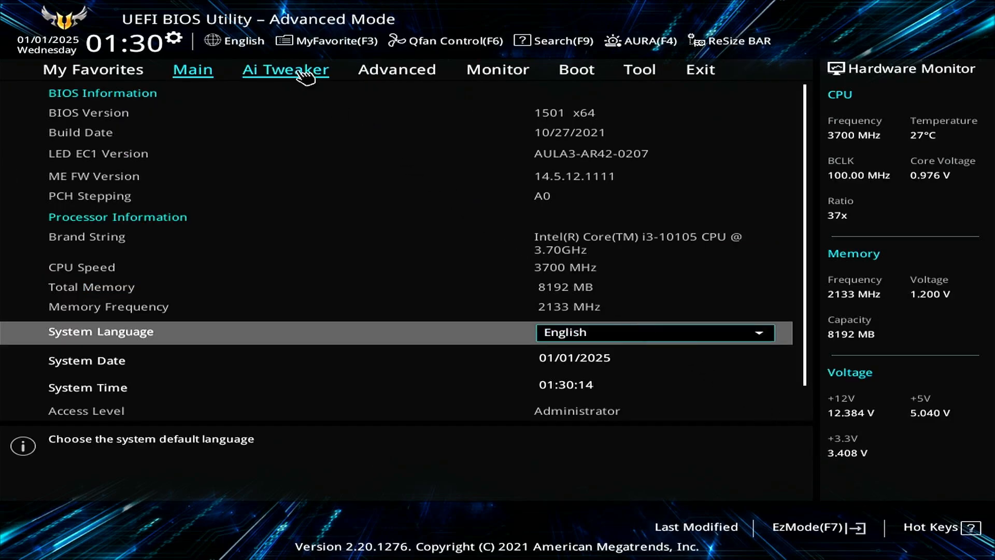
{"action": "left_click", "coordinate": [285, 70]}
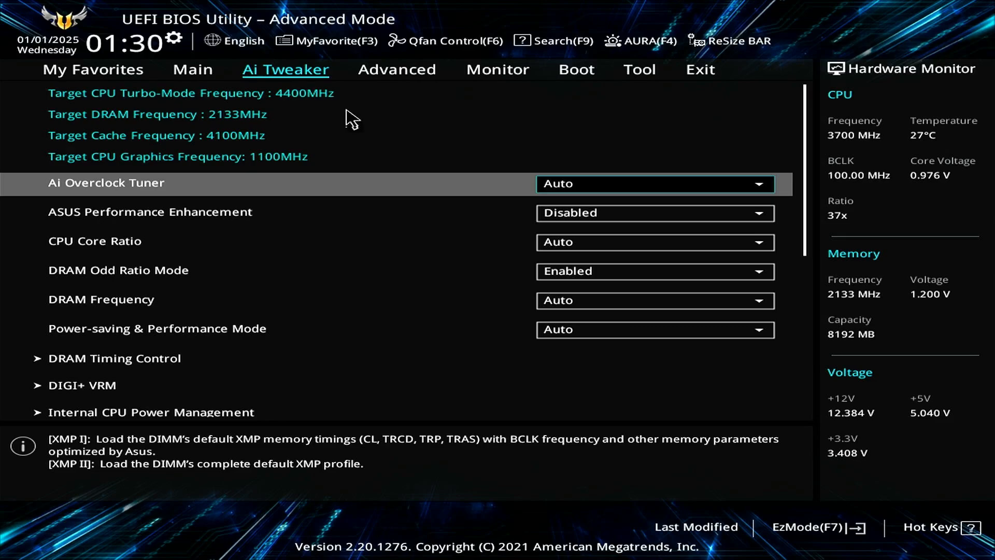
{"action": "left_click", "coordinate": [654, 184]}
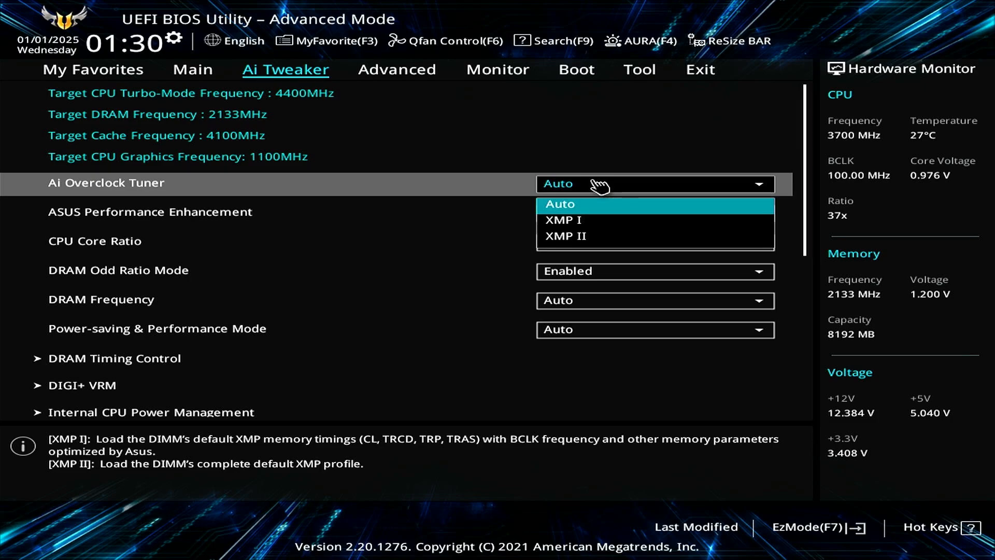
- Open Tool > ASUS SPD Information for the Corsair DIMM_A2 module showing XMP #1 at 2667MHz
{"action": "left_click", "coordinate": [639, 69]}
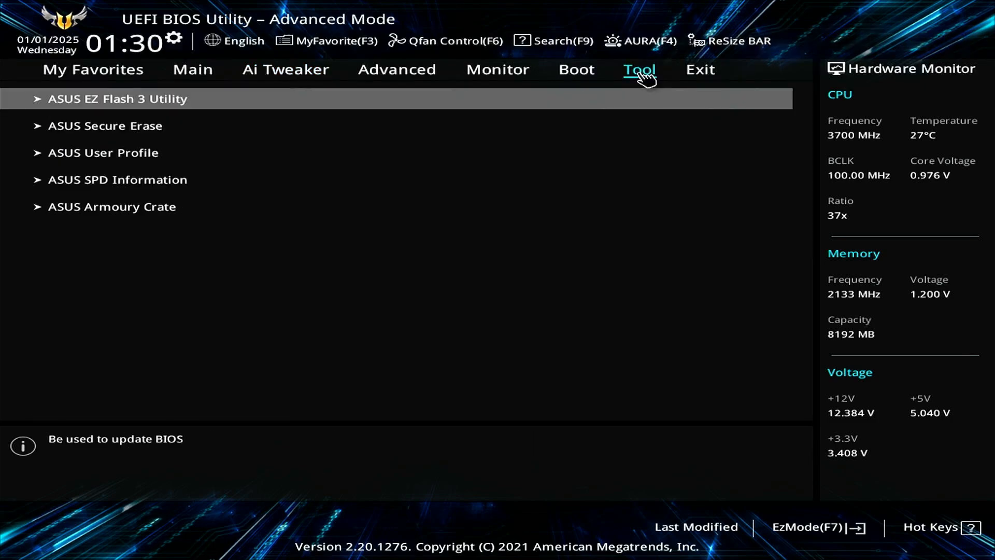
{"action": "mouse_move", "coordinate": [395, 180]}
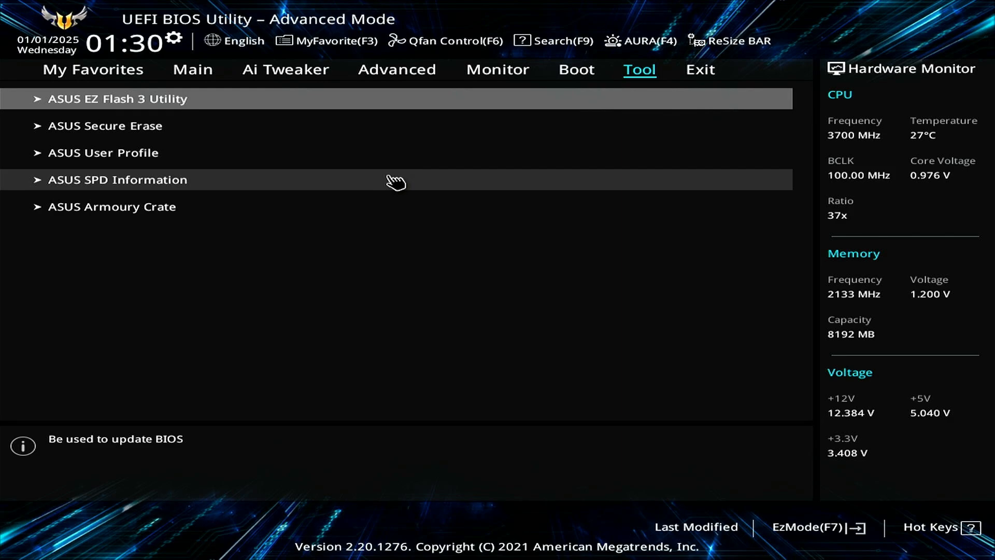
{"action": "left_click", "coordinate": [118, 180]}
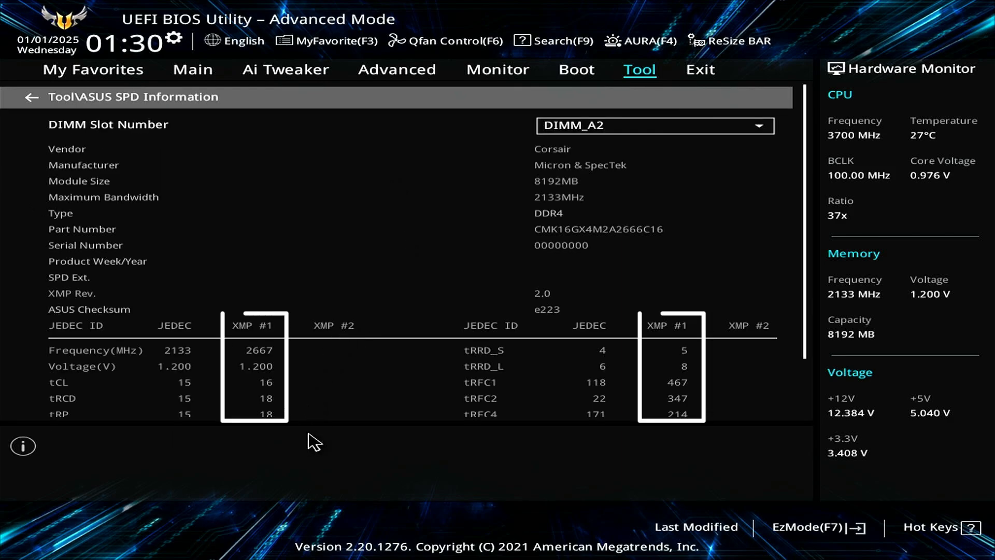
{"action": "mouse_move", "coordinate": [305, 486]}
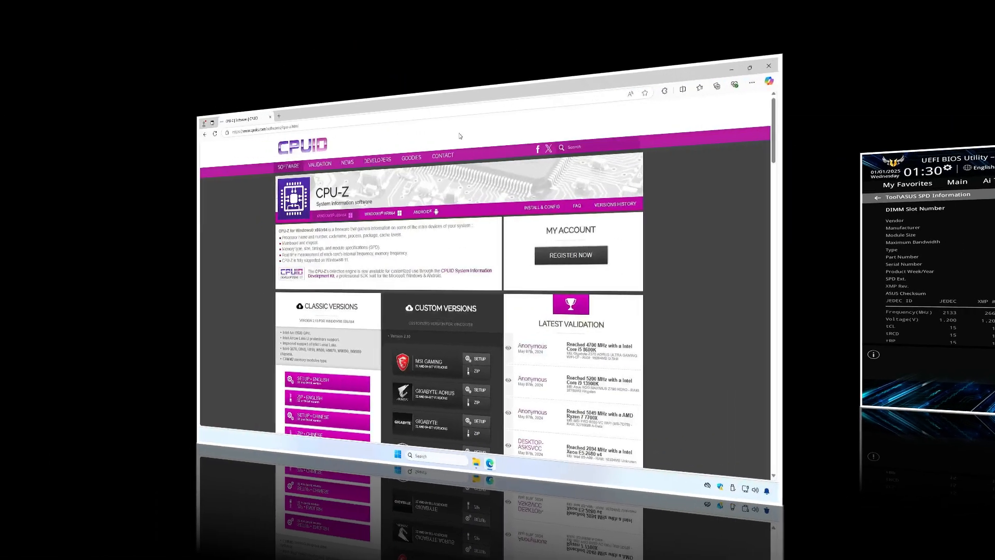
- Leave the CPUID CPU-Z download page and minimize the browser to the desktop
{"action": "left_click", "coordinate": [749, 66]}
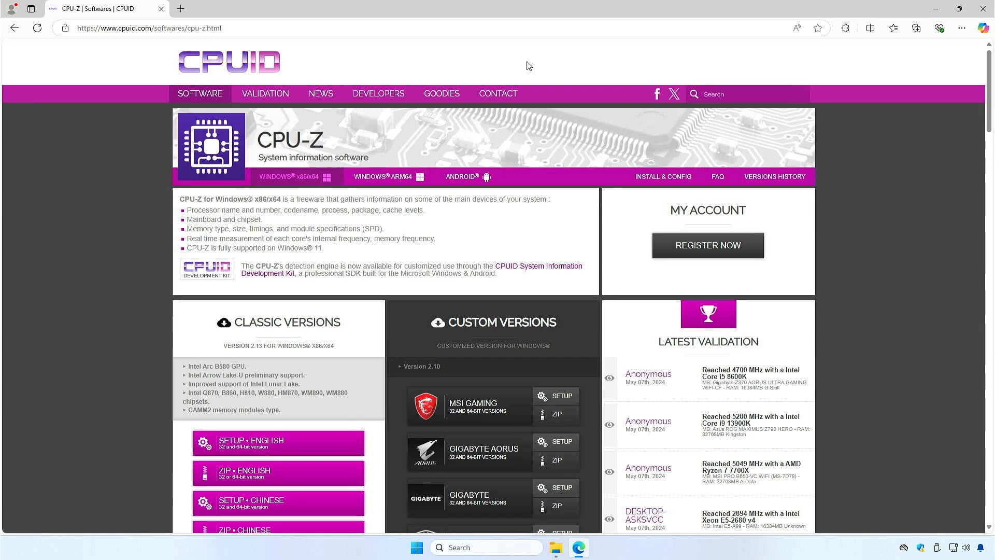
{"action": "mouse_move", "coordinate": [538, 64]}
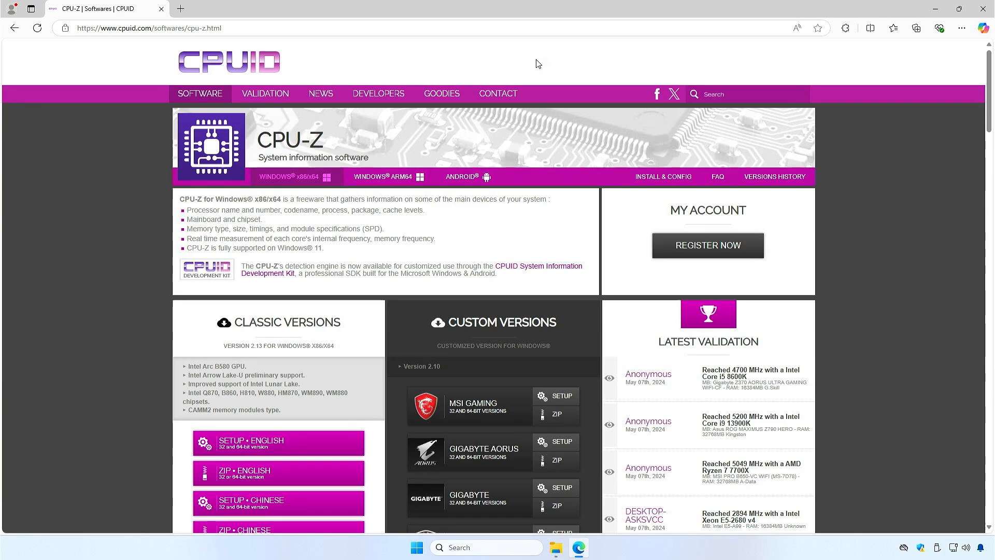
{"action": "mouse_move", "coordinate": [906, 21]}
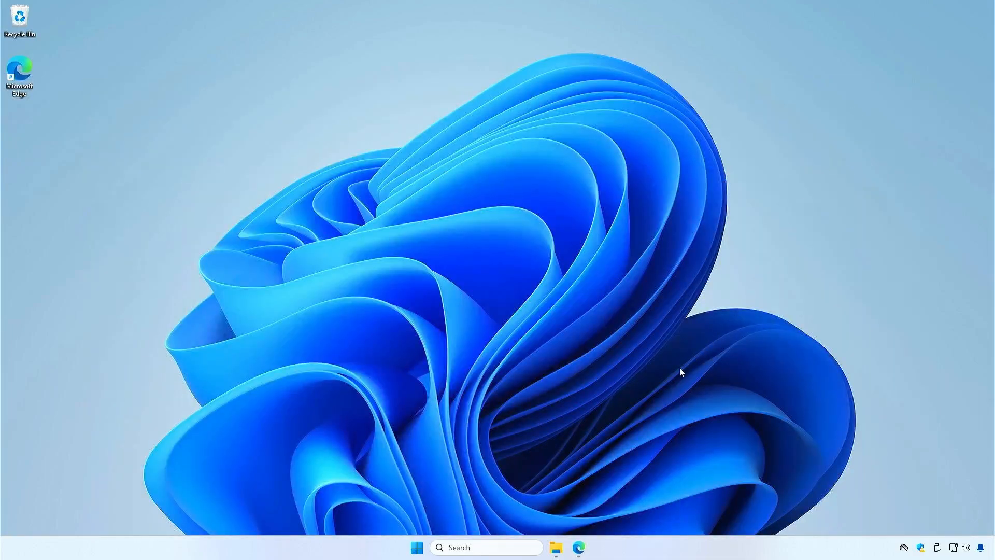
- Launch cpuz_x64.exe from the cpu-z_2.13-en folder and close File Explorer
{"action": "left_click", "coordinate": [556, 548]}
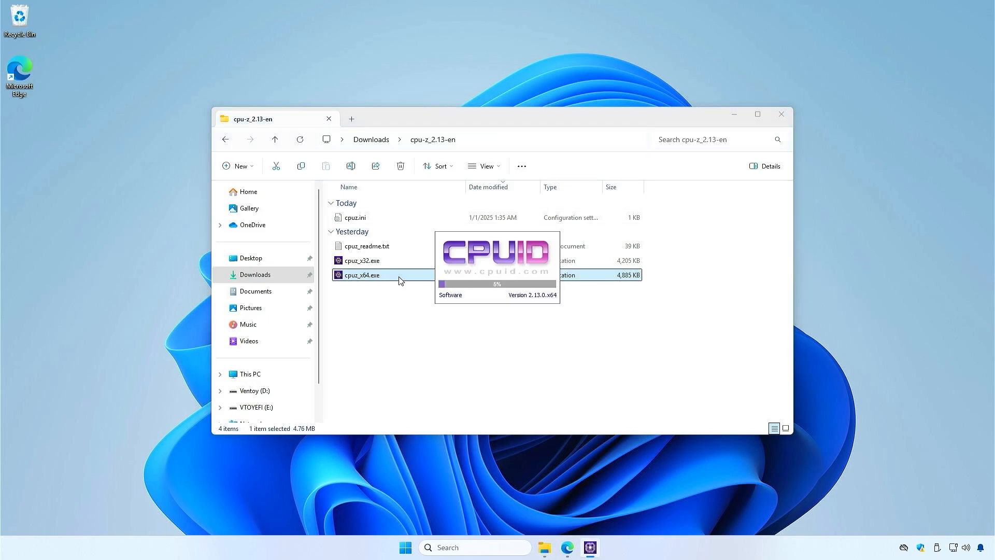
{"action": "double_click", "coordinate": [363, 275]}
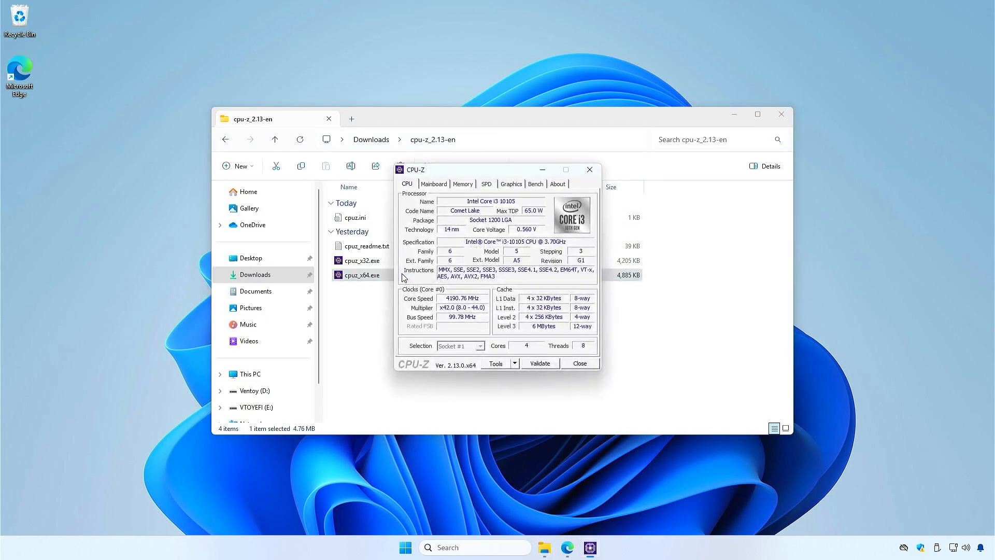
{"action": "left_click", "coordinate": [781, 115]}
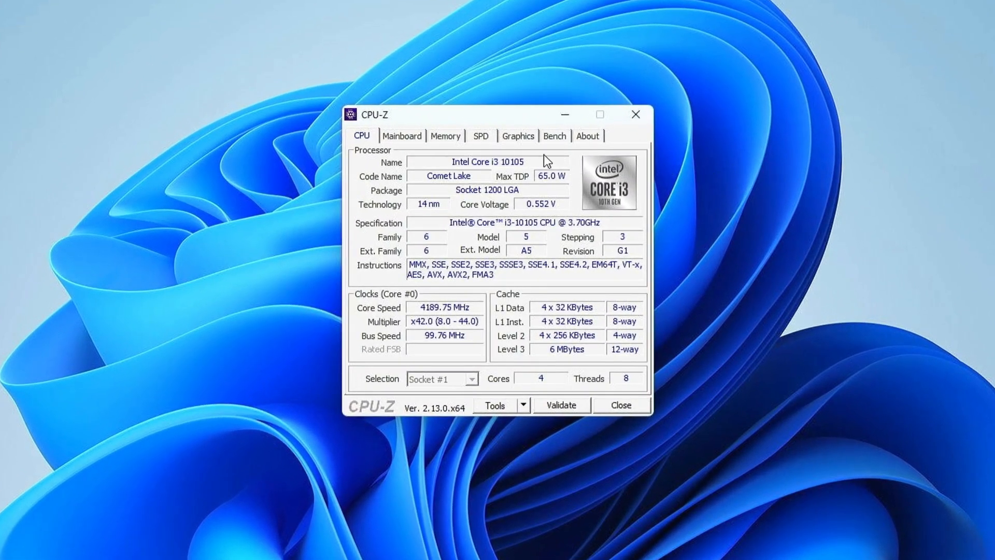
{"action": "left_click", "coordinate": [481, 135]}
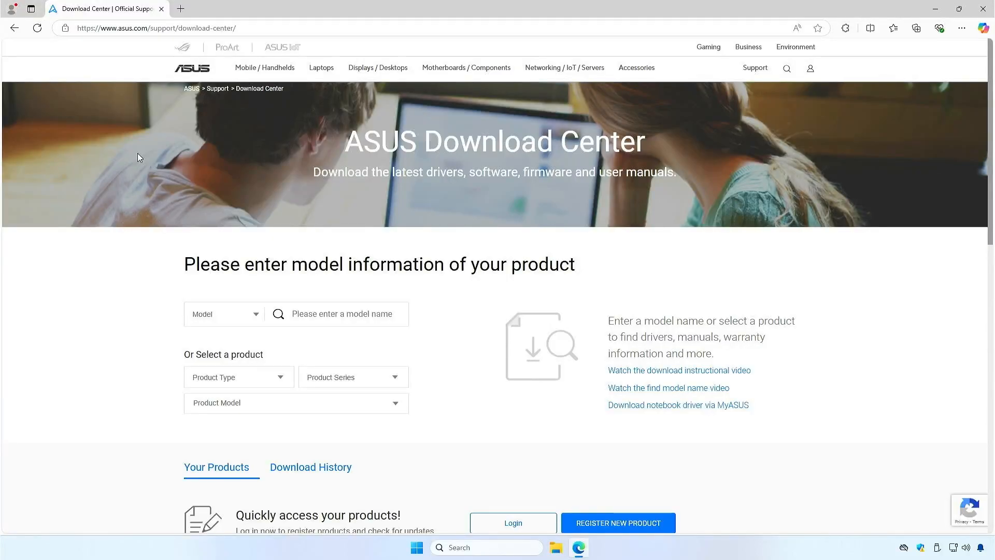
{"action": "mouse_move", "coordinate": [133, 153]}
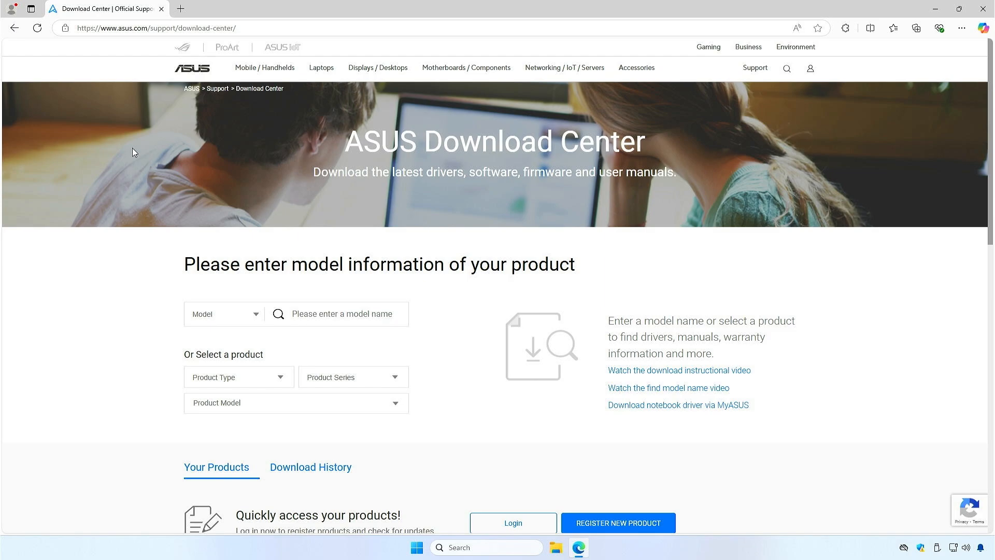
- Search 'b460' and open the TUF GAMING B460M-PLUS CPU / Memory Support page
{"action": "left_click", "coordinate": [336, 313]}
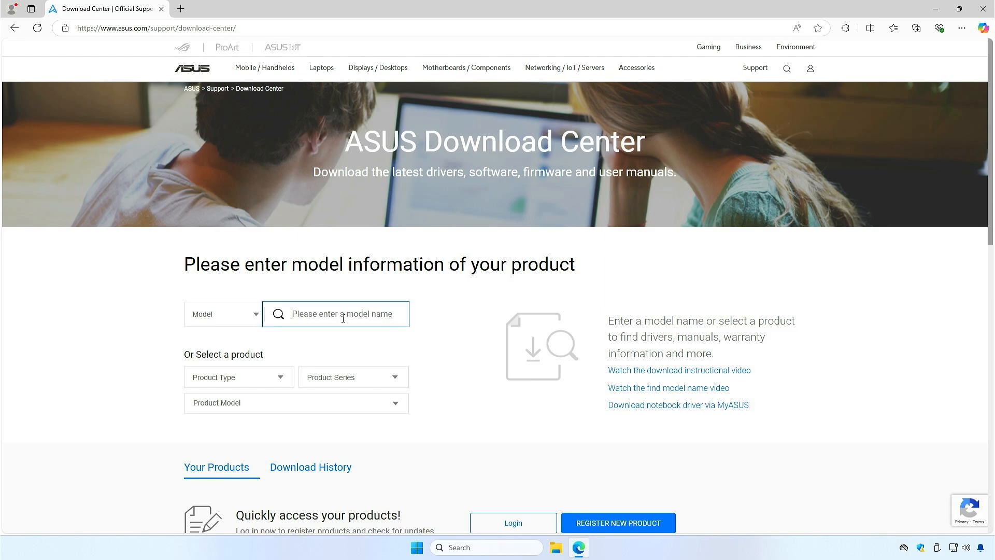
{"action": "type", "text": "b460m-plus"}
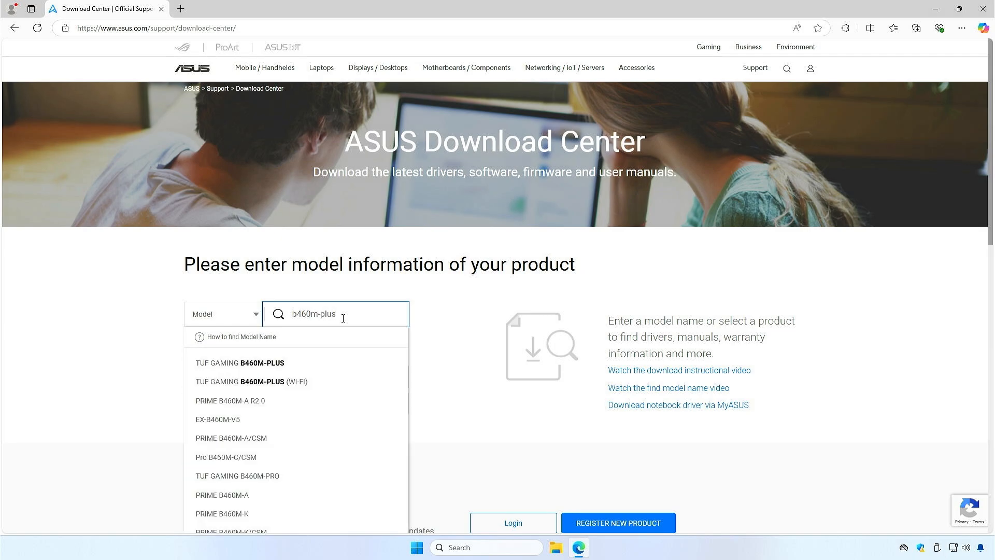
{"action": "mouse_move", "coordinate": [291, 366]}
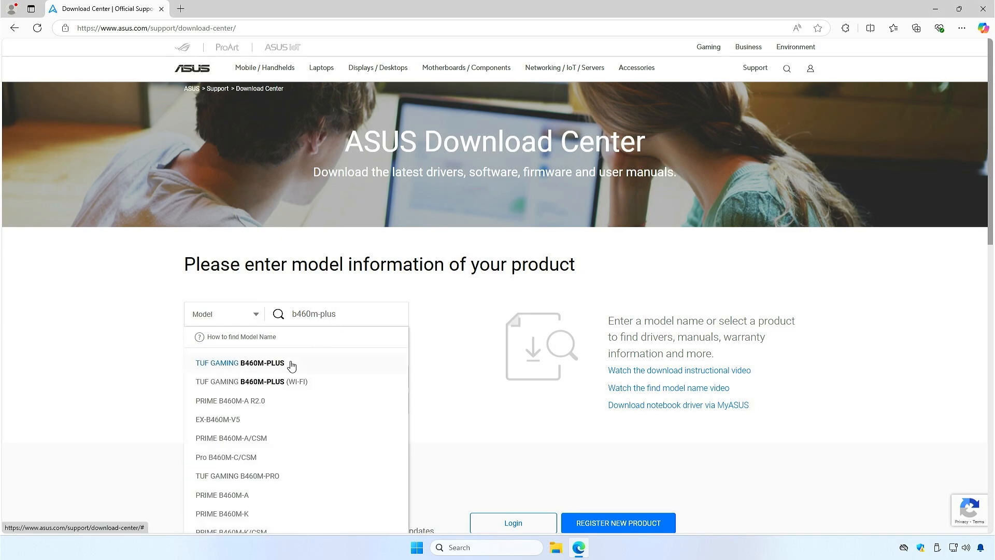
{"action": "left_click", "coordinate": [240, 363]}
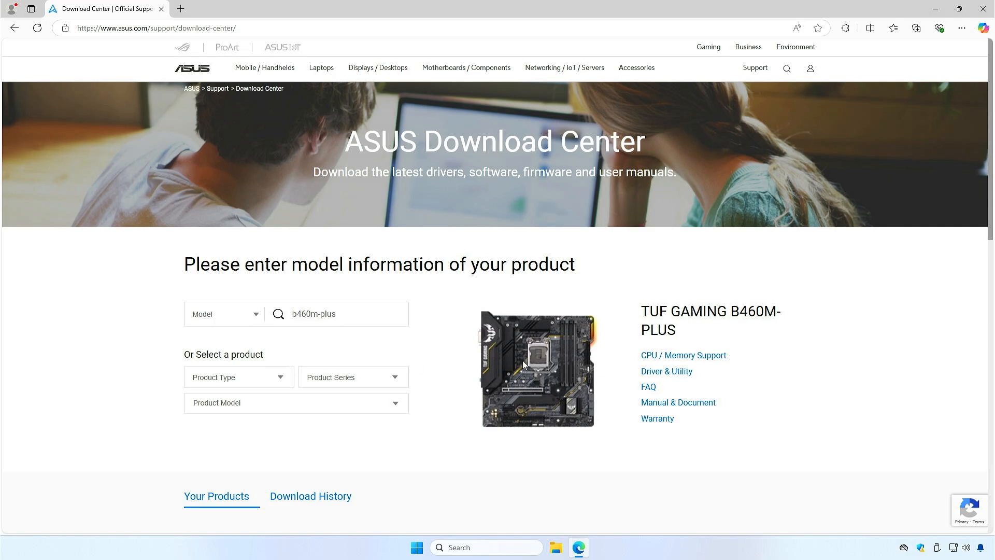
{"action": "left_click", "coordinate": [683, 355]}
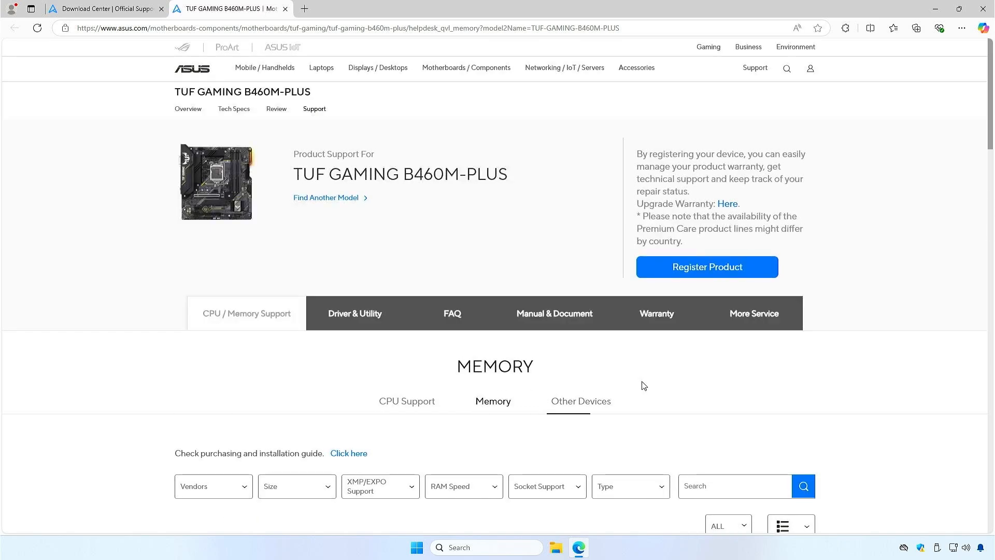
- Filter the B460M-PLUS memory support list by XMP under XMP/EXPO Support
{"action": "scroll", "scroll_direction": "down", "scroll_amount": 3}
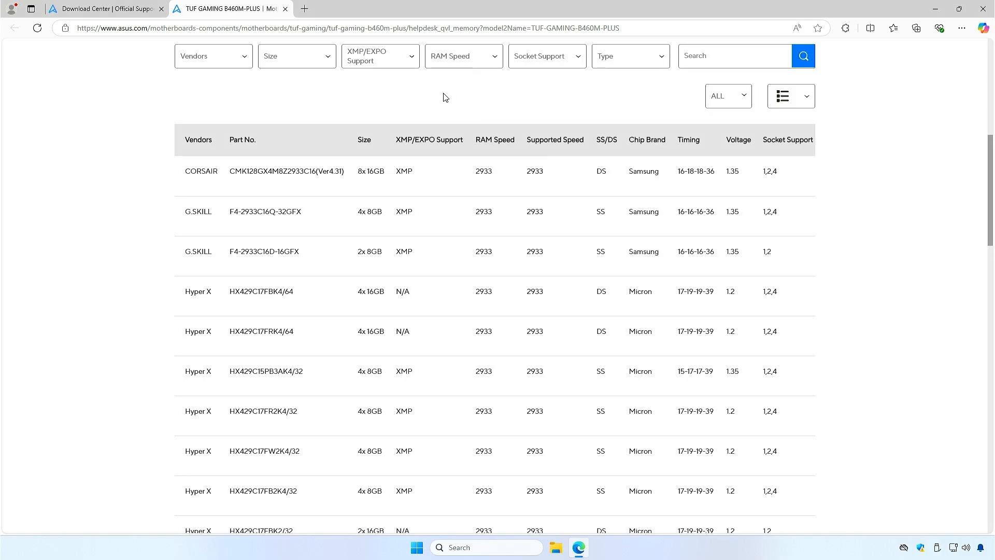
{"action": "left_click", "coordinate": [379, 56]}
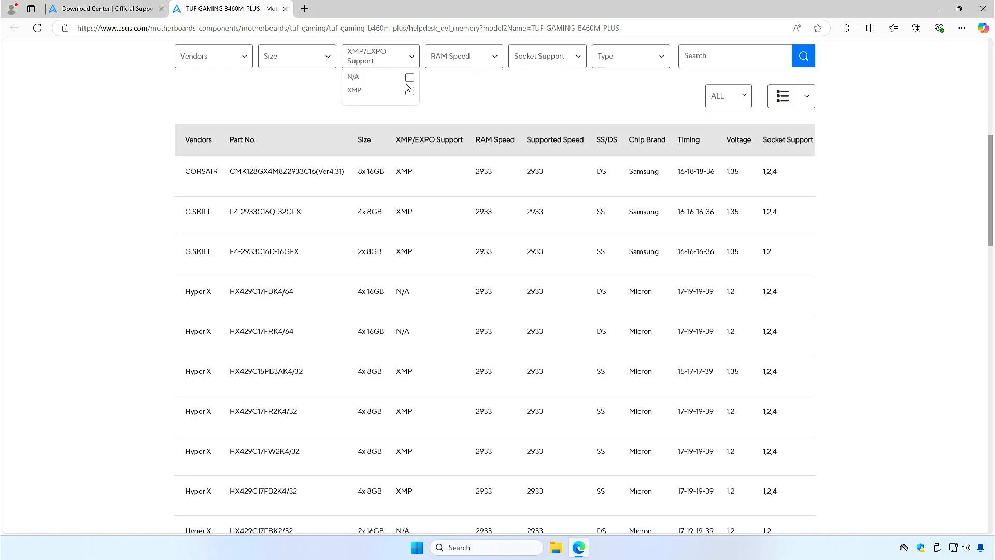
{"action": "left_click", "coordinate": [409, 89]}
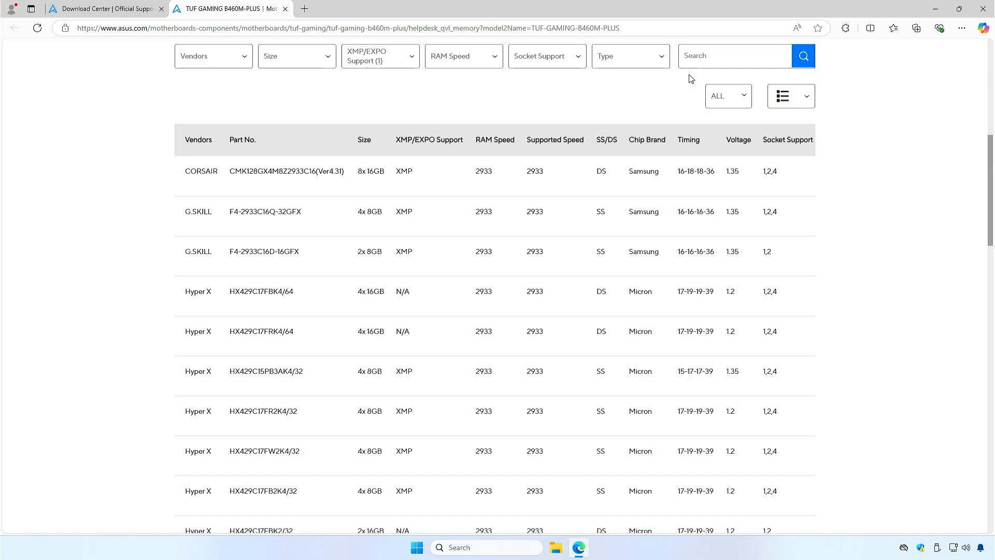
{"action": "scroll", "scroll_direction": "down", "scroll_amount": 3}
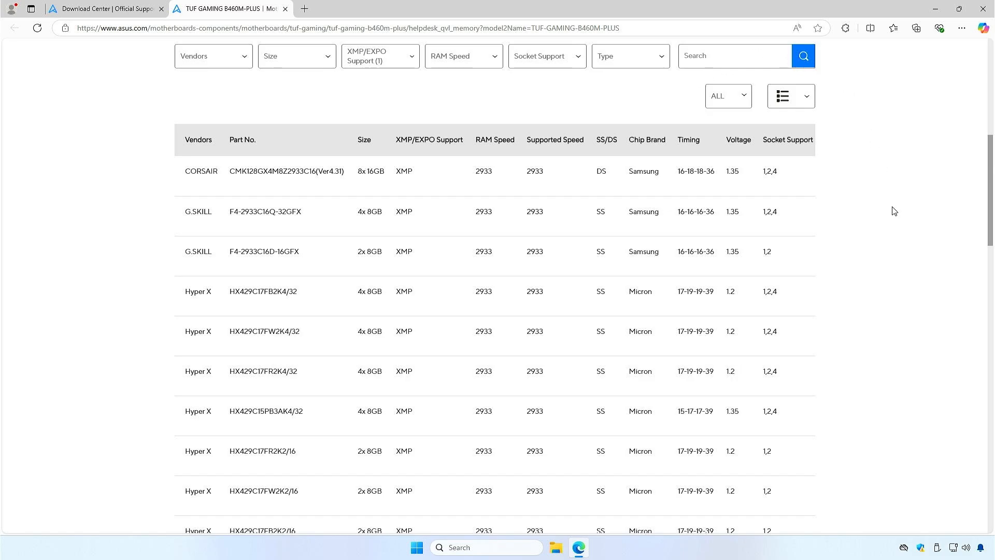